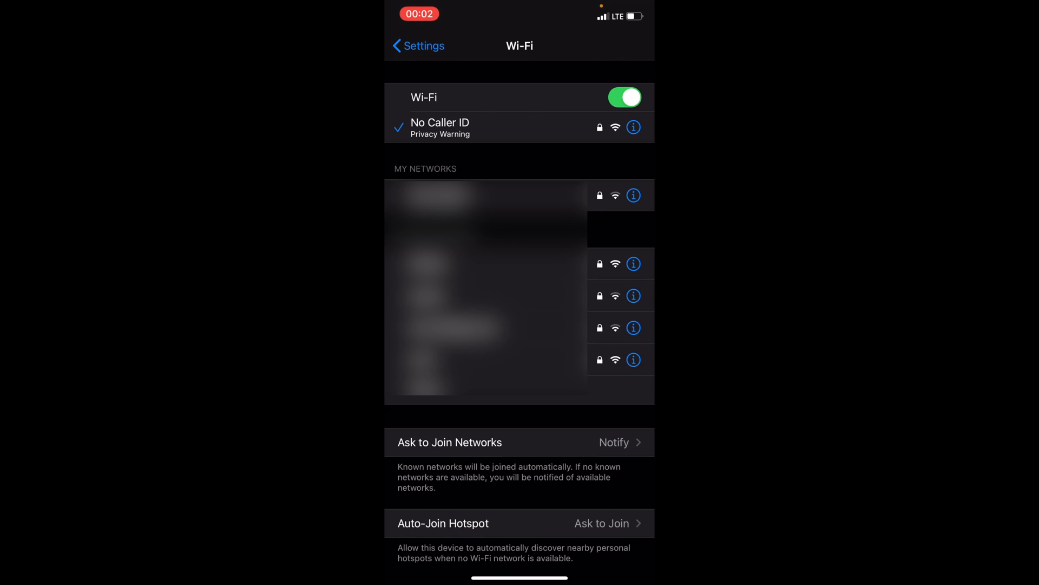
# Open the details page of the connected No Caller ID network.
pyautogui.click(633, 126)
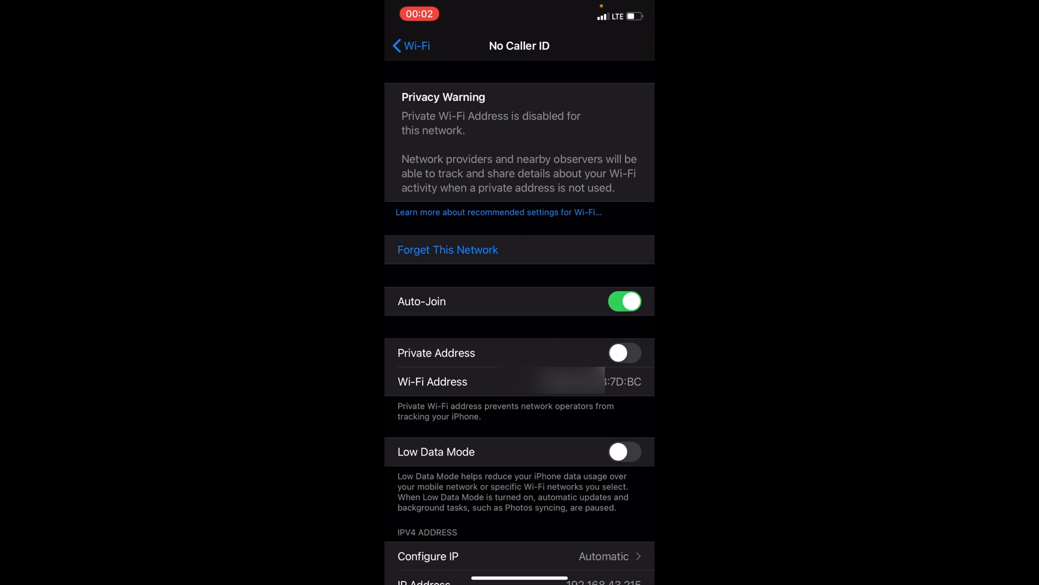
# Enable Private Address for No Caller ID and view the iPad's network privacy warning.
pyautogui.click(624, 353)
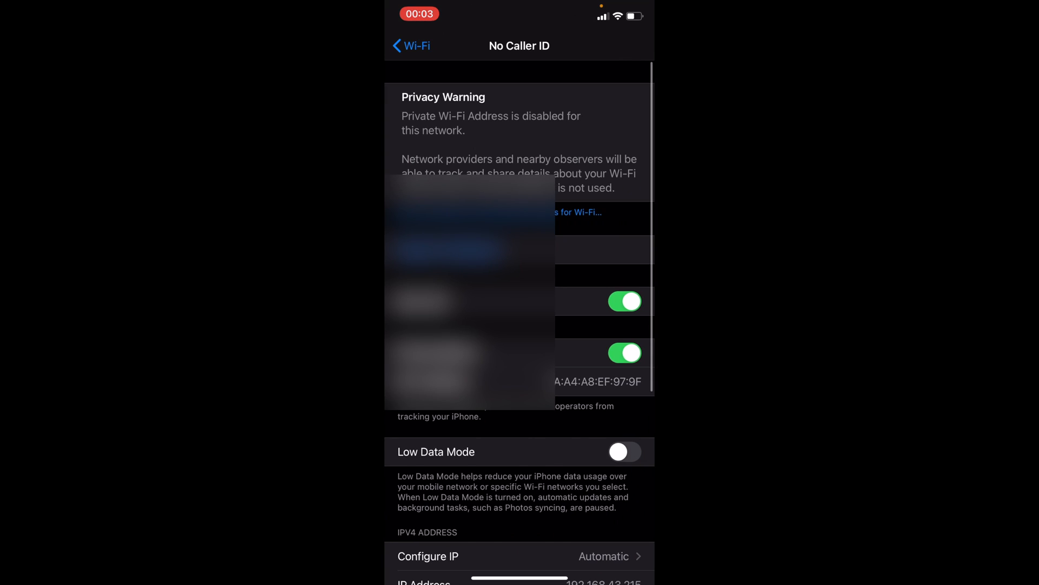
pyautogui.click(410, 46)
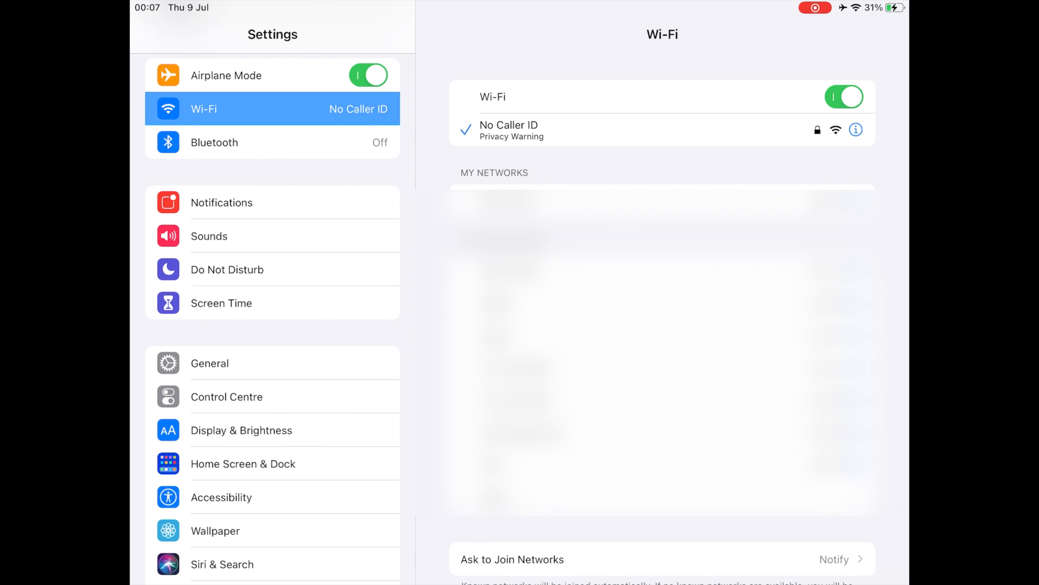
# Check the No Caller ID details, return to Wi-Fi, then toggle Wi-Fi off and on.
pyautogui.click(856, 129)
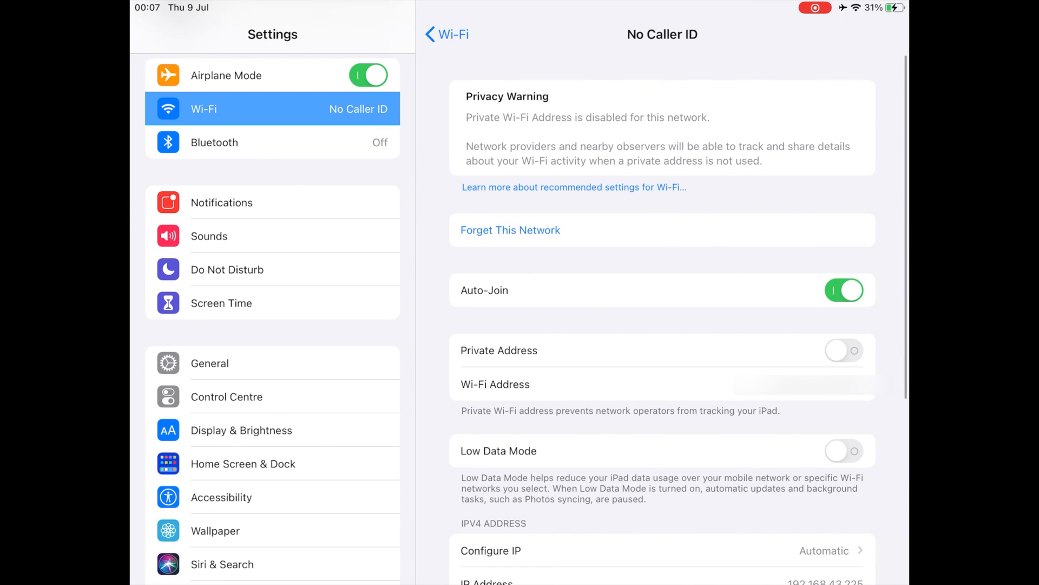
pyautogui.click(445, 34)
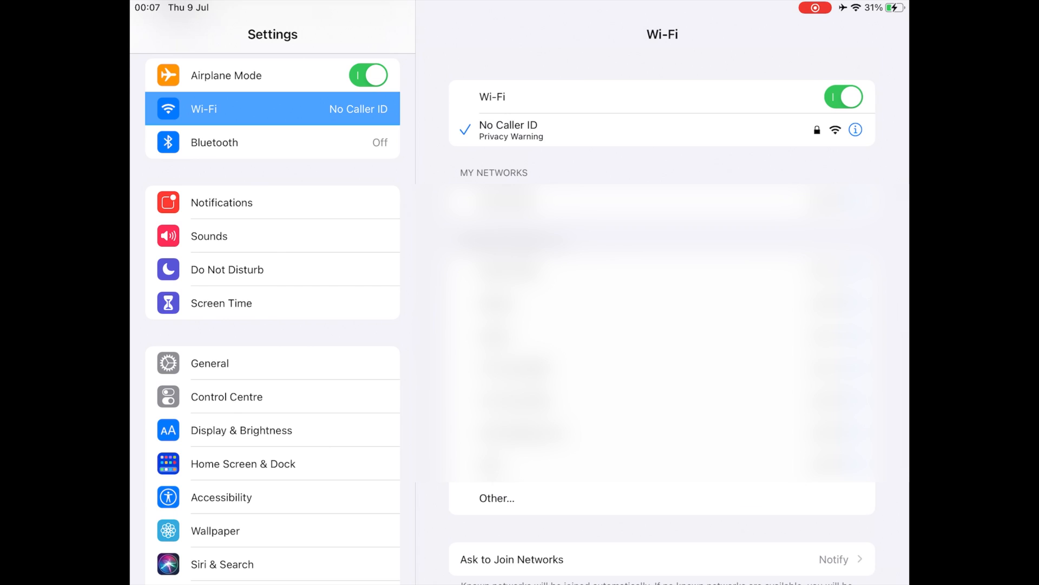
pyautogui.click(843, 96)
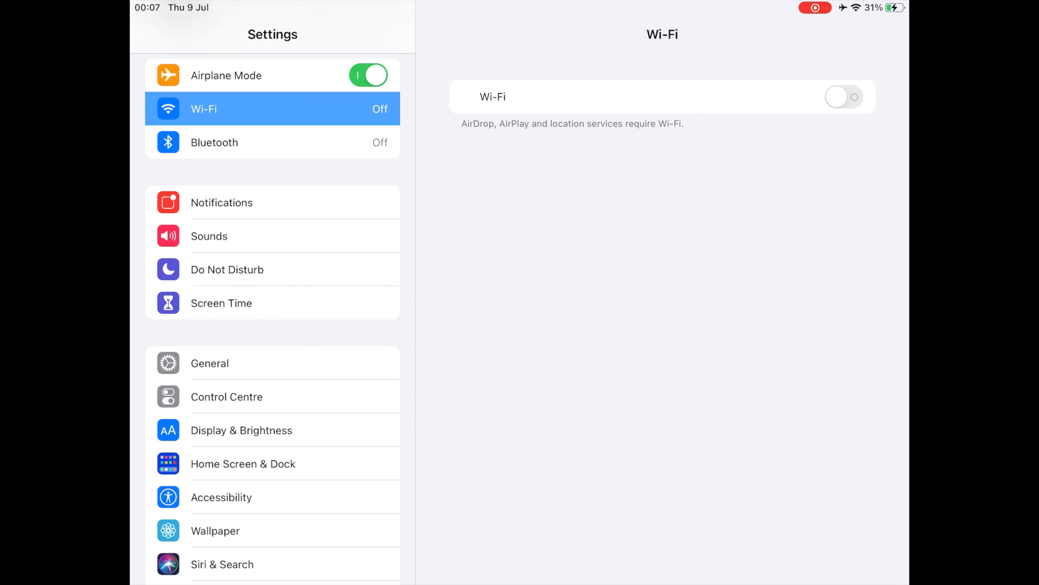
pyautogui.click(843, 97)
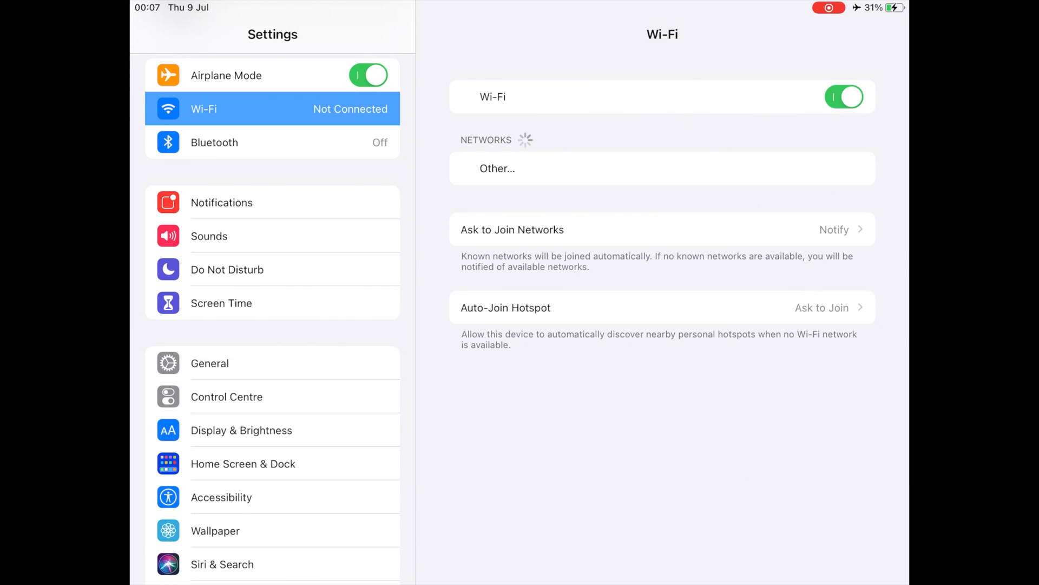